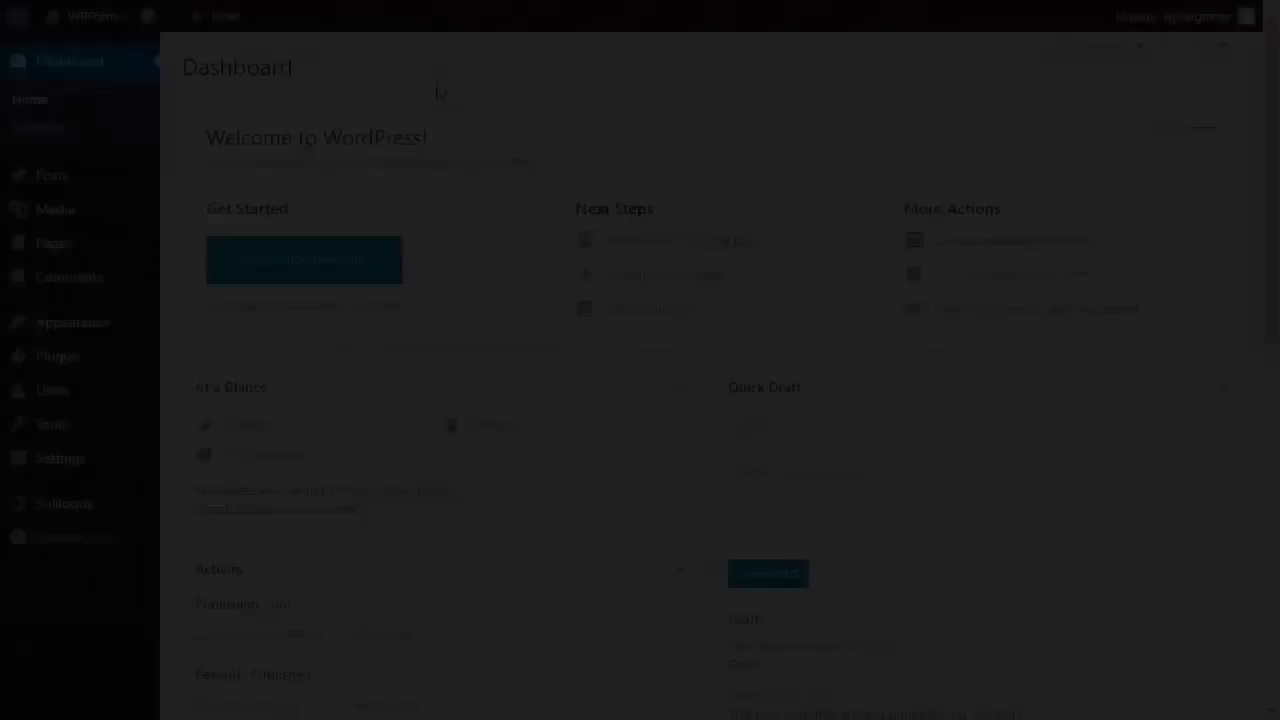
{"action": "mouse_move", "coordinate": [52, 175]}
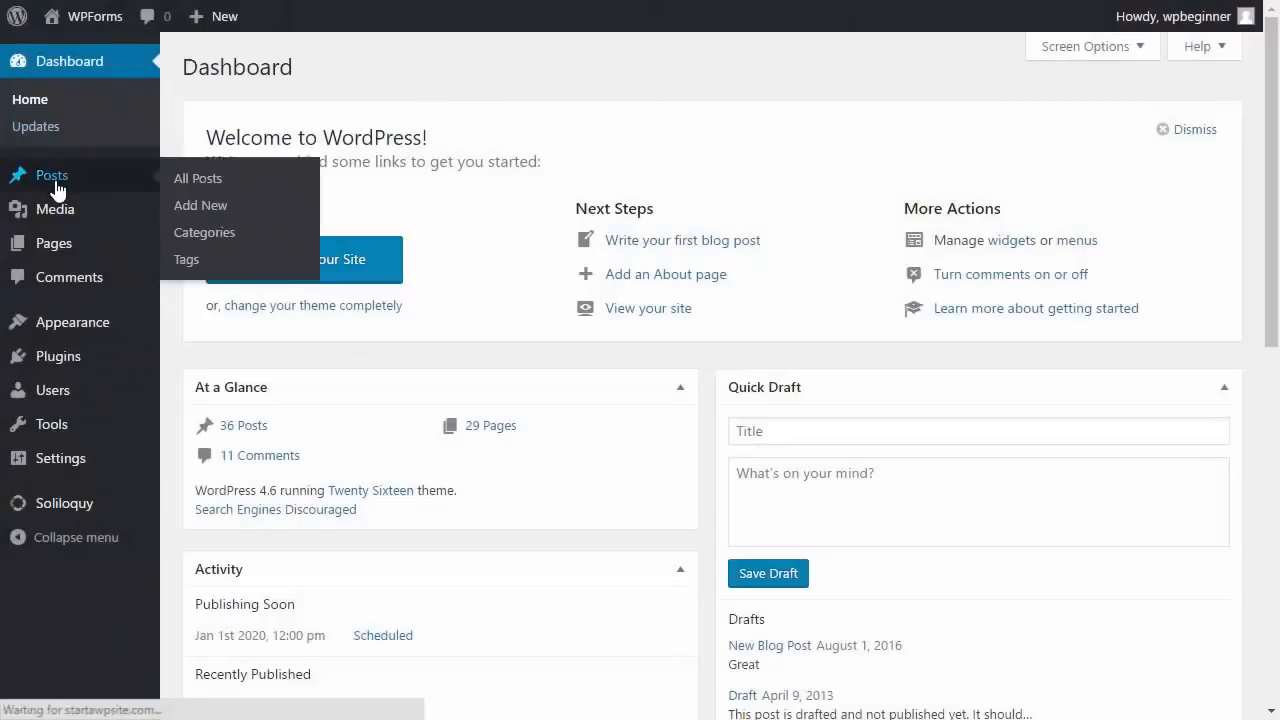
- Go to All Posts from the Posts menu in the sidebar
{"action": "left_click", "coordinate": [197, 178]}
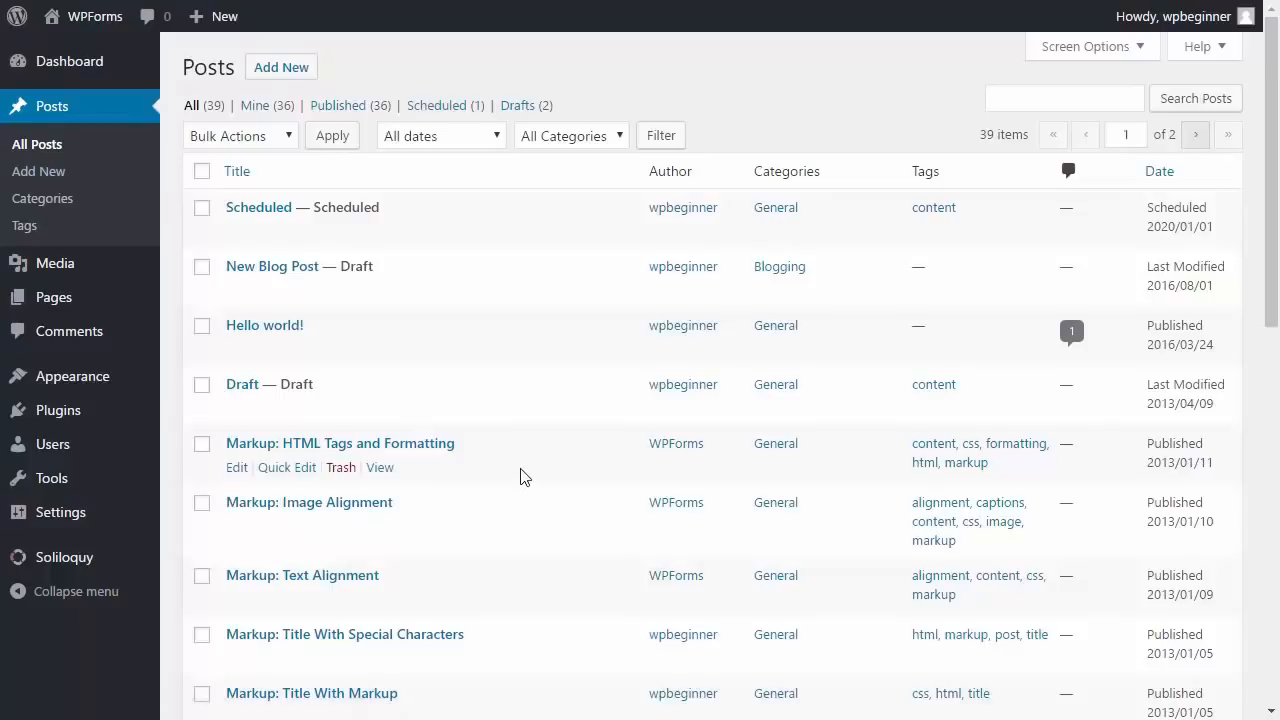
{"action": "mouse_move", "coordinate": [680, 463]}
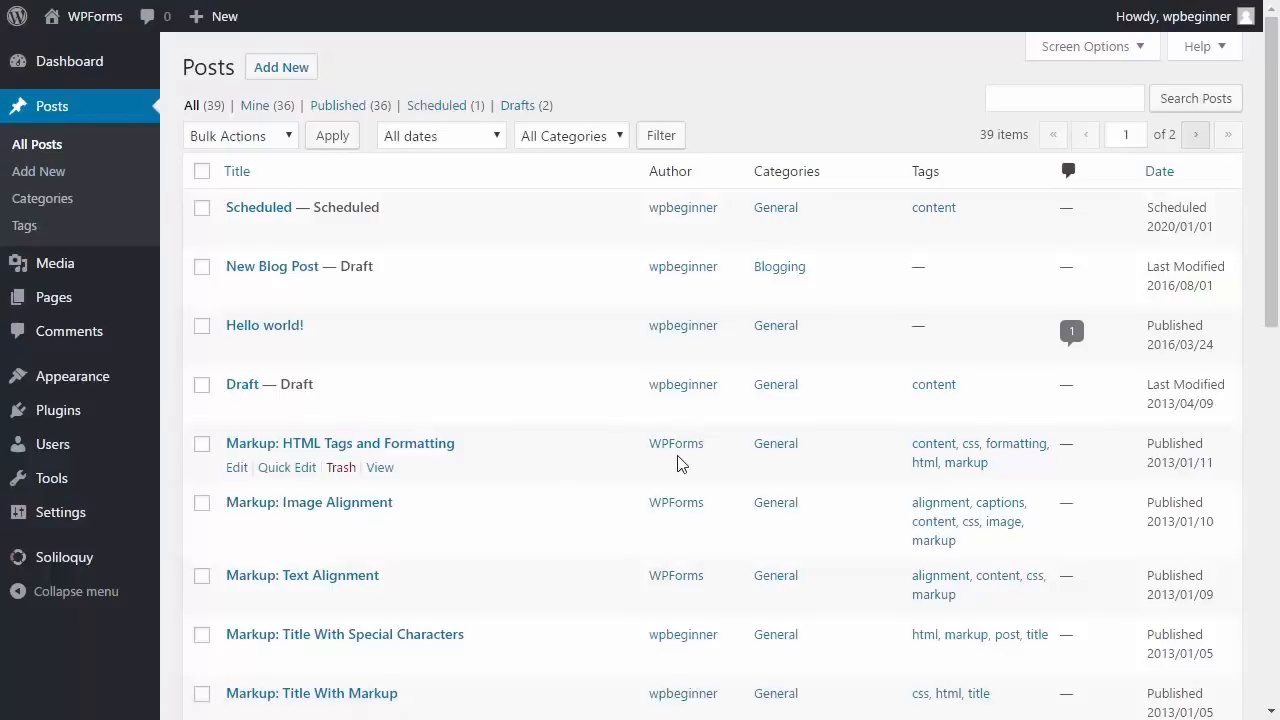
{"action": "mouse_move", "coordinate": [222, 467]}
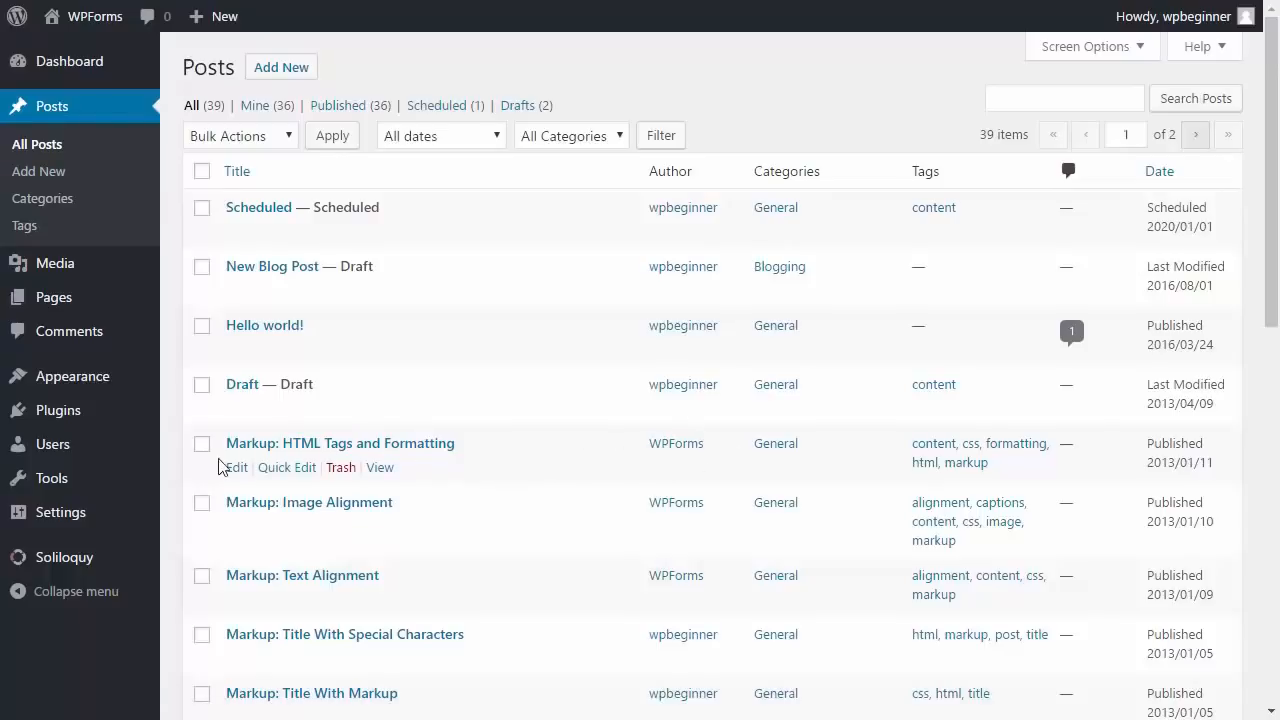
- Edit the 'Markup: HTML Tags and Formatting' post and reveal Screen Options
{"action": "left_click", "coordinate": [340, 443]}
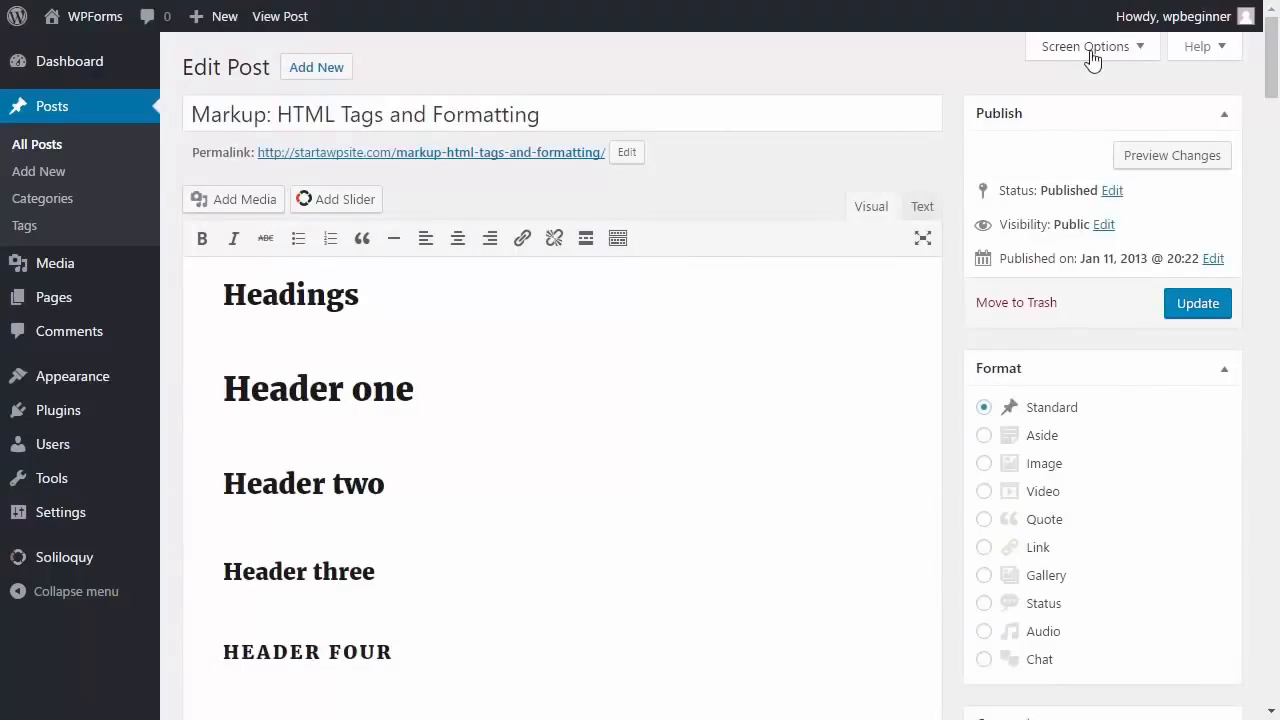
{"action": "left_click", "coordinate": [1086, 46]}
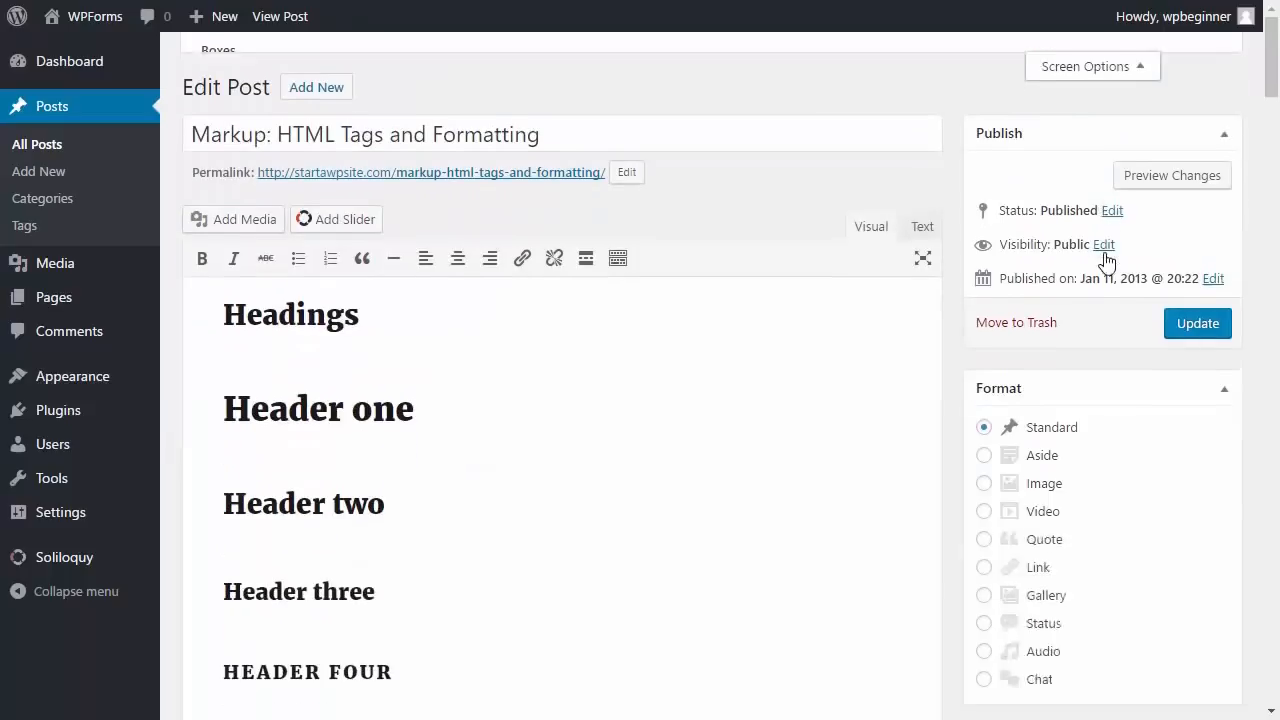
- Set the post's author to wpbeginner in the Author box and update the post
{"action": "scroll", "scroll_direction": "down", "scroll_amount": 3}
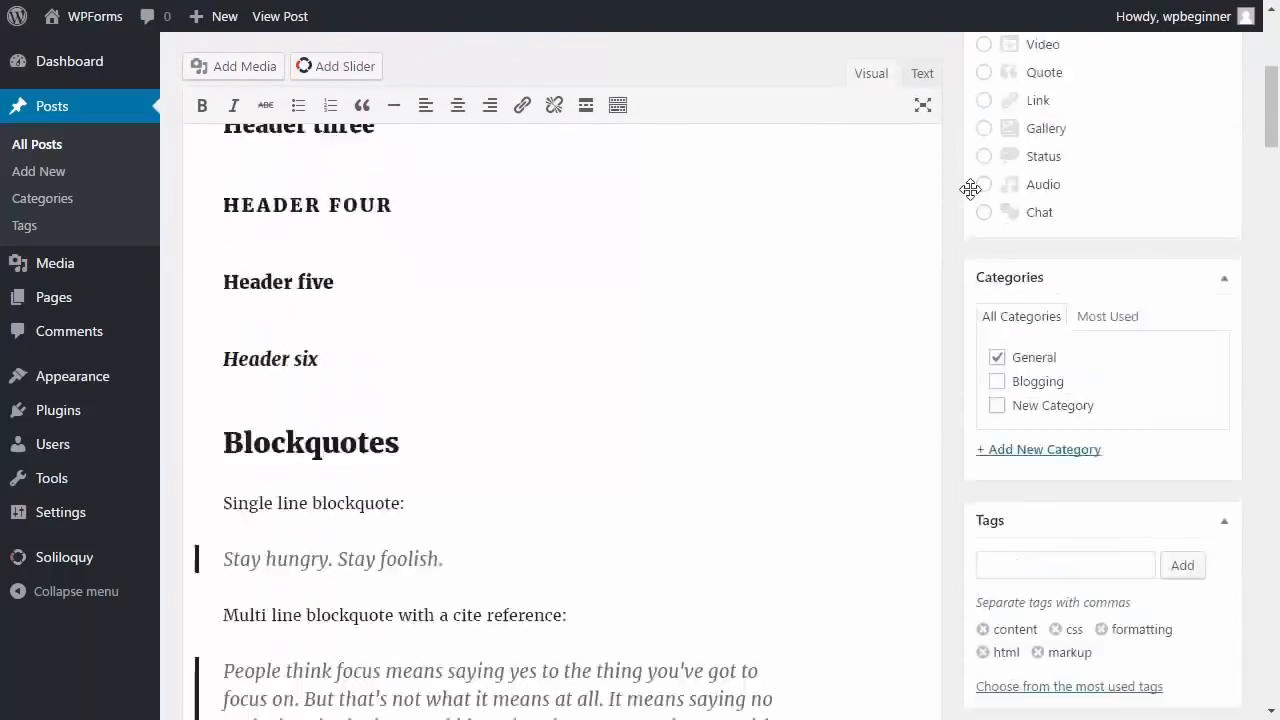
{"action": "scroll", "scroll_direction": "down", "scroll_amount": 3}
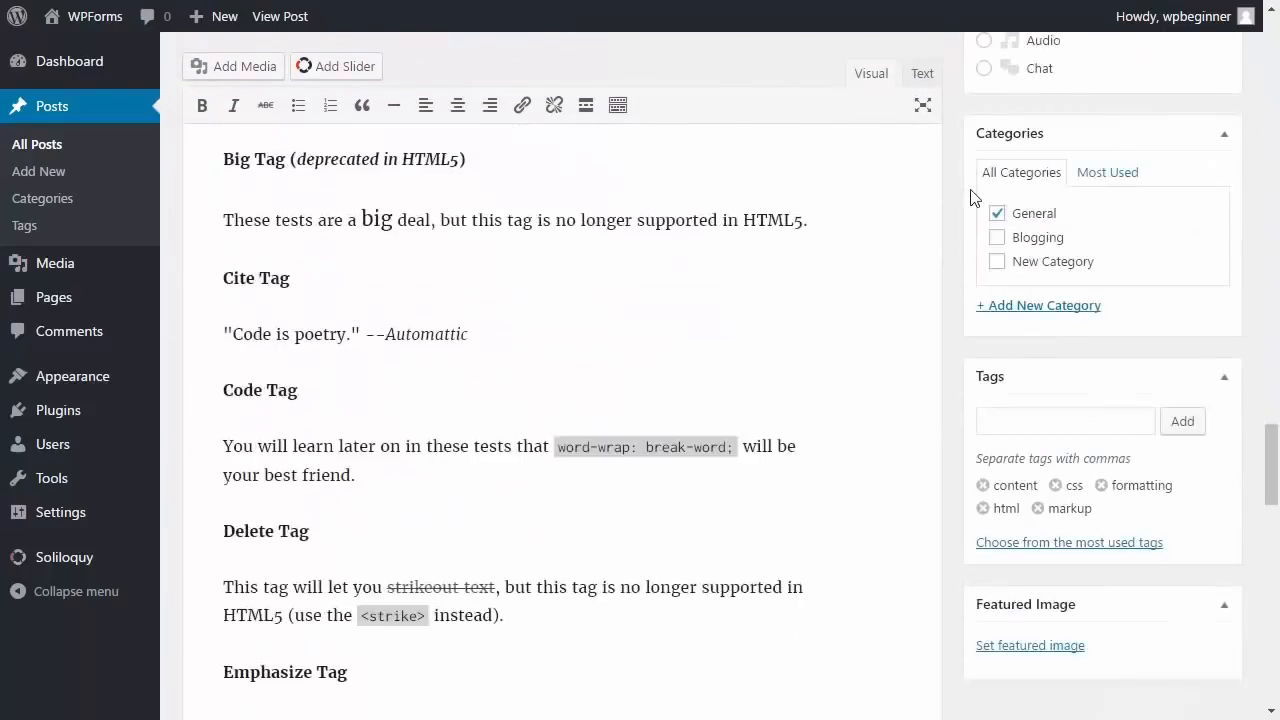
{"action": "scroll", "scroll_direction": "down", "scroll_amount": 3}
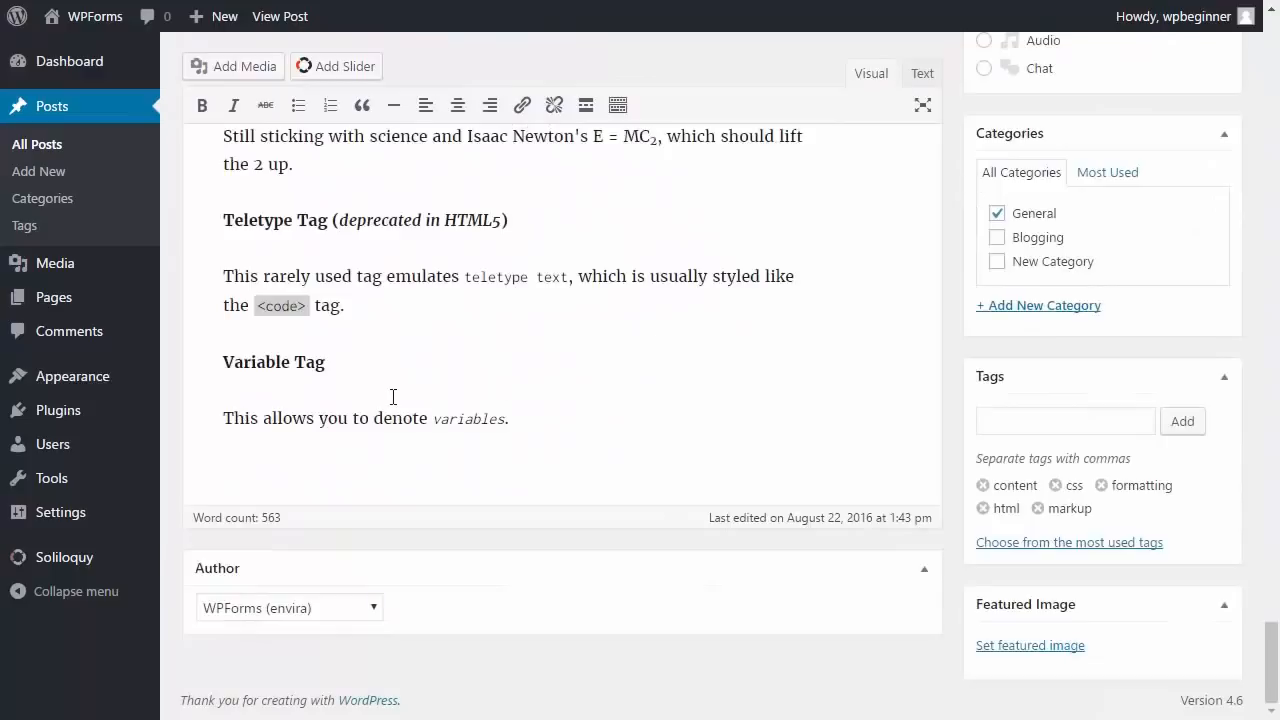
{"action": "left_click", "coordinate": [288, 607]}
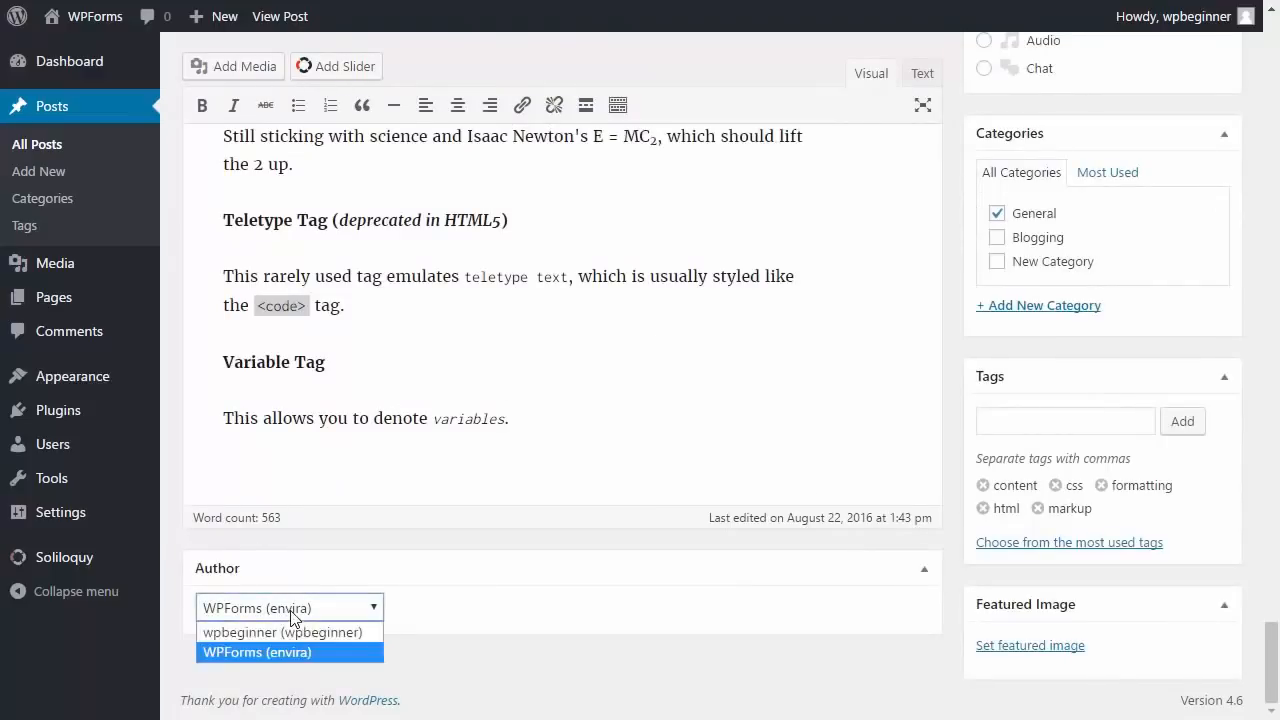
{"action": "left_click", "coordinate": [282, 632]}
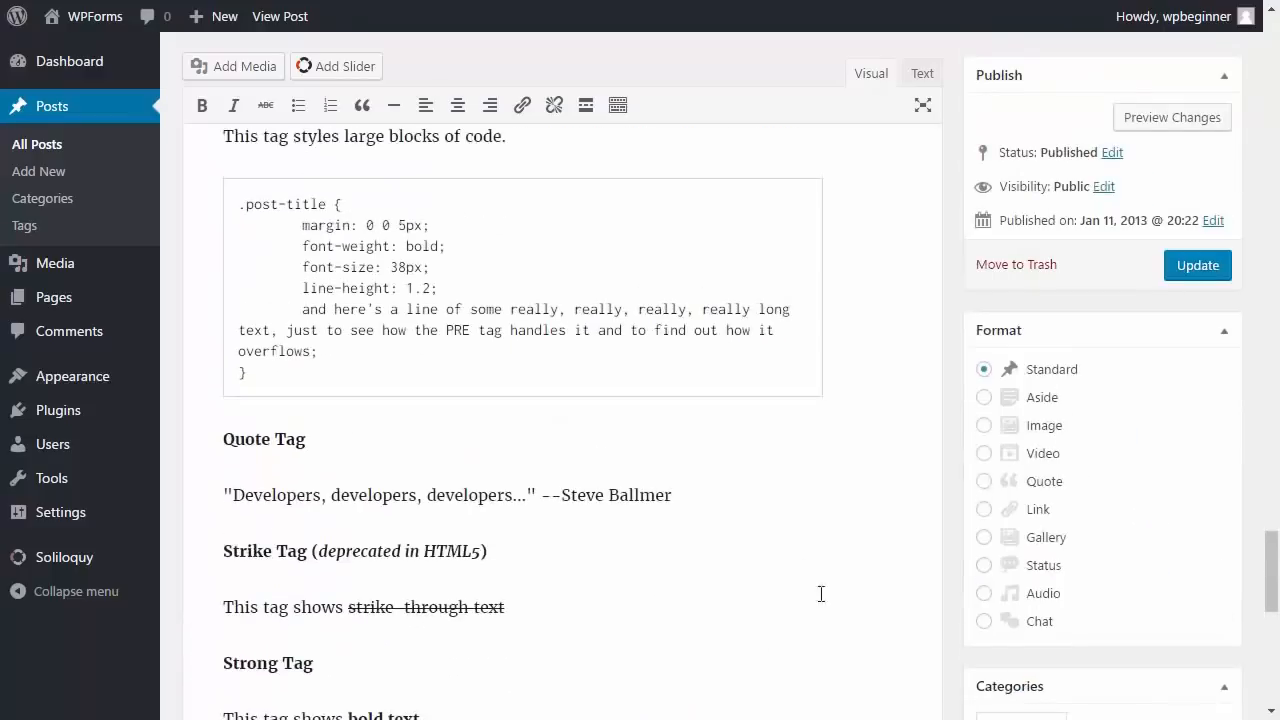
{"action": "left_click", "coordinate": [1197, 265]}
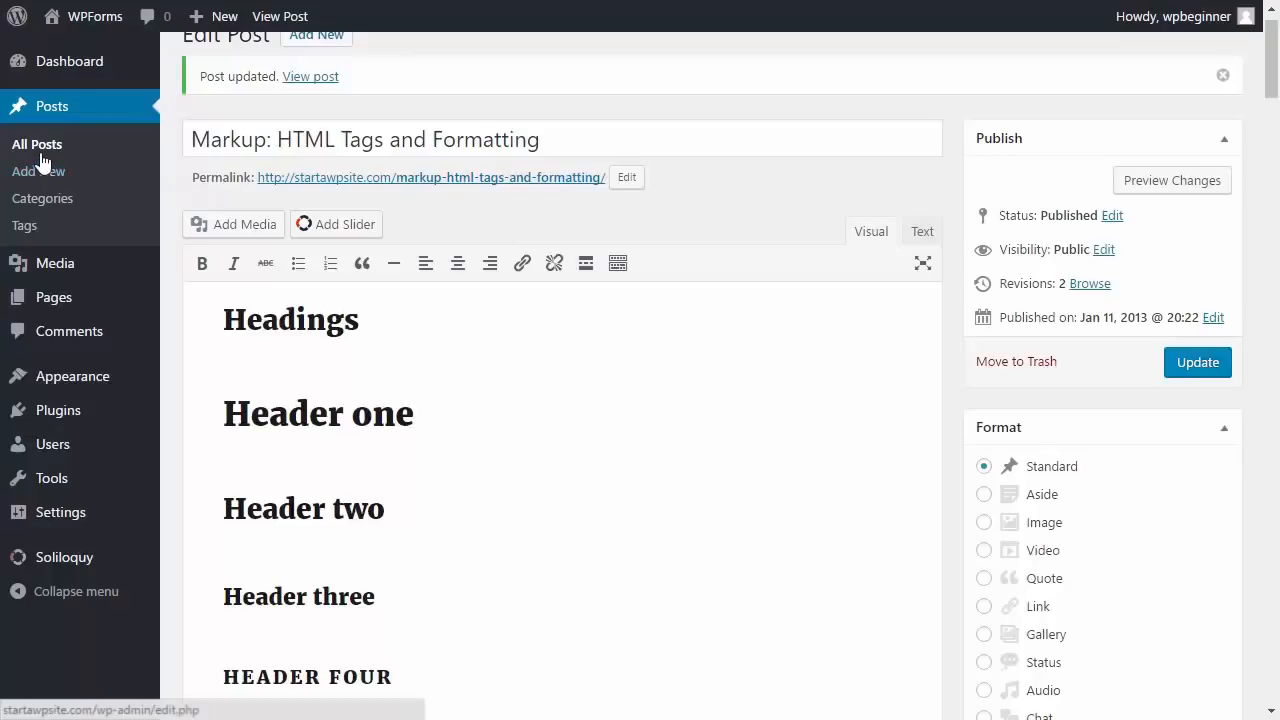
- Select the Image Alignment and Text Alignment posts and apply the Edit bulk action
{"action": "left_click", "coordinate": [37, 143]}
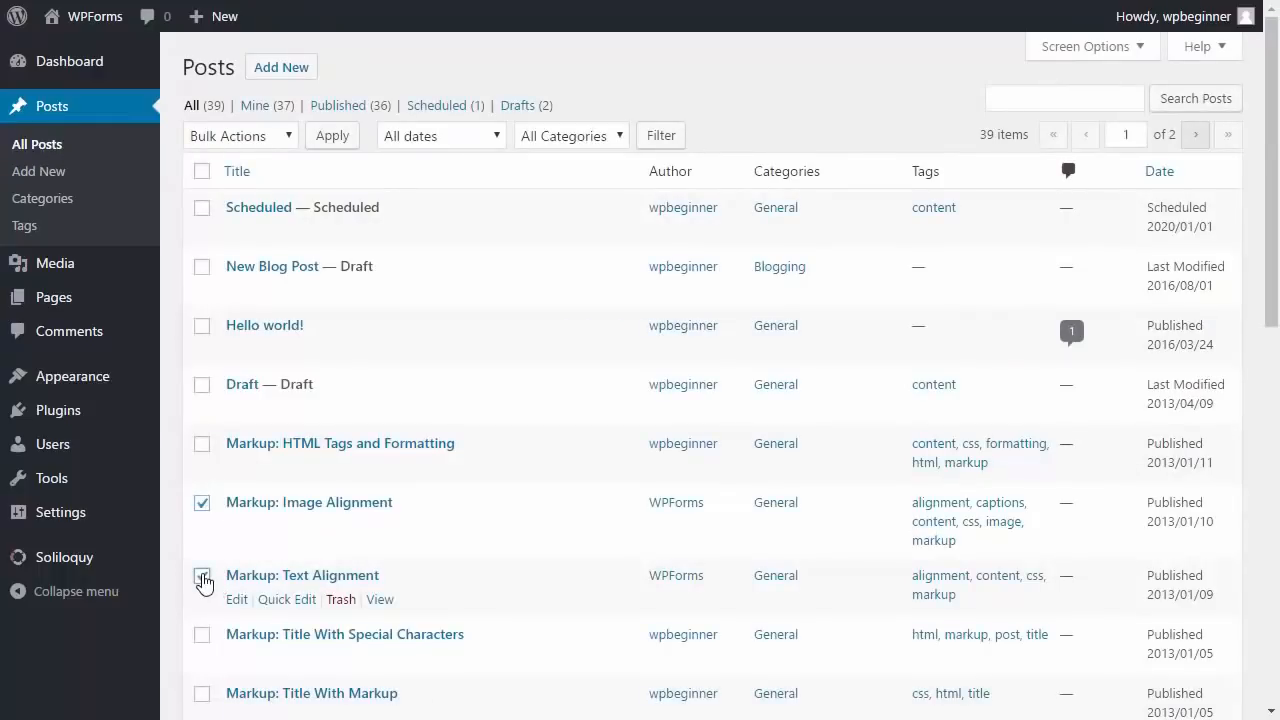
{"action": "left_click", "coordinate": [240, 135]}
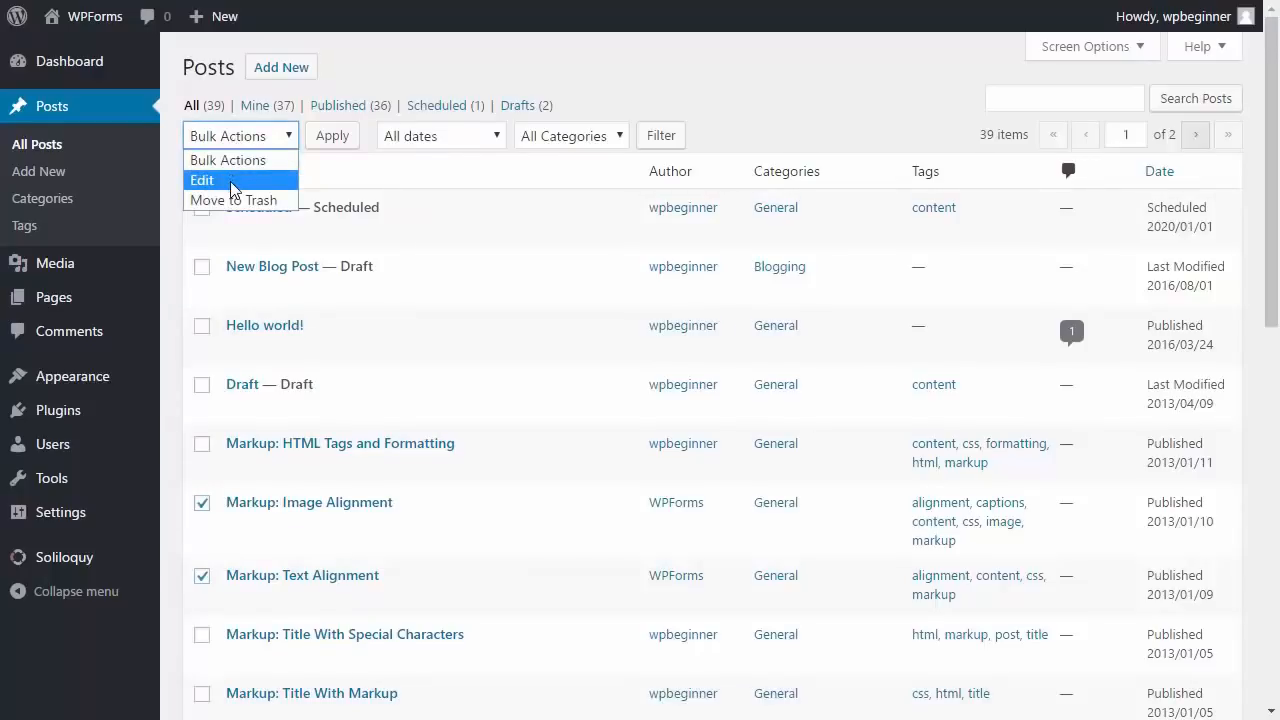
{"action": "left_click", "coordinate": [202, 180]}
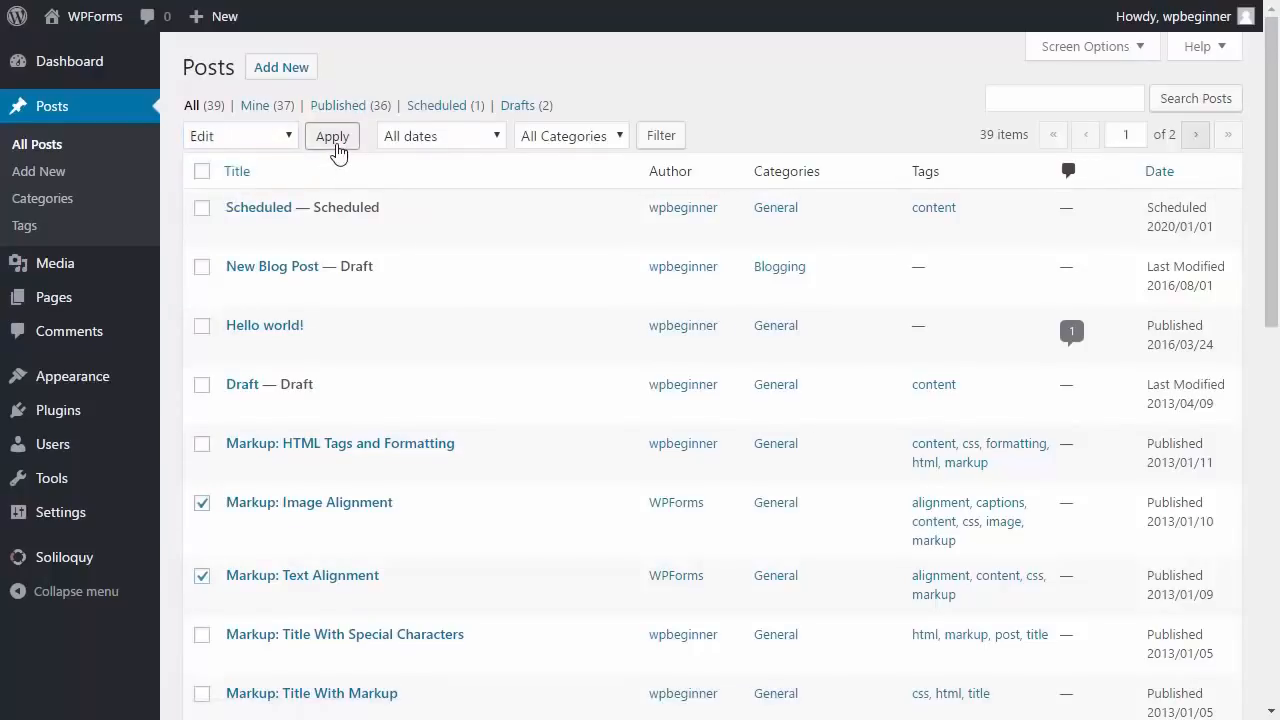
{"action": "left_click", "coordinate": [332, 135]}
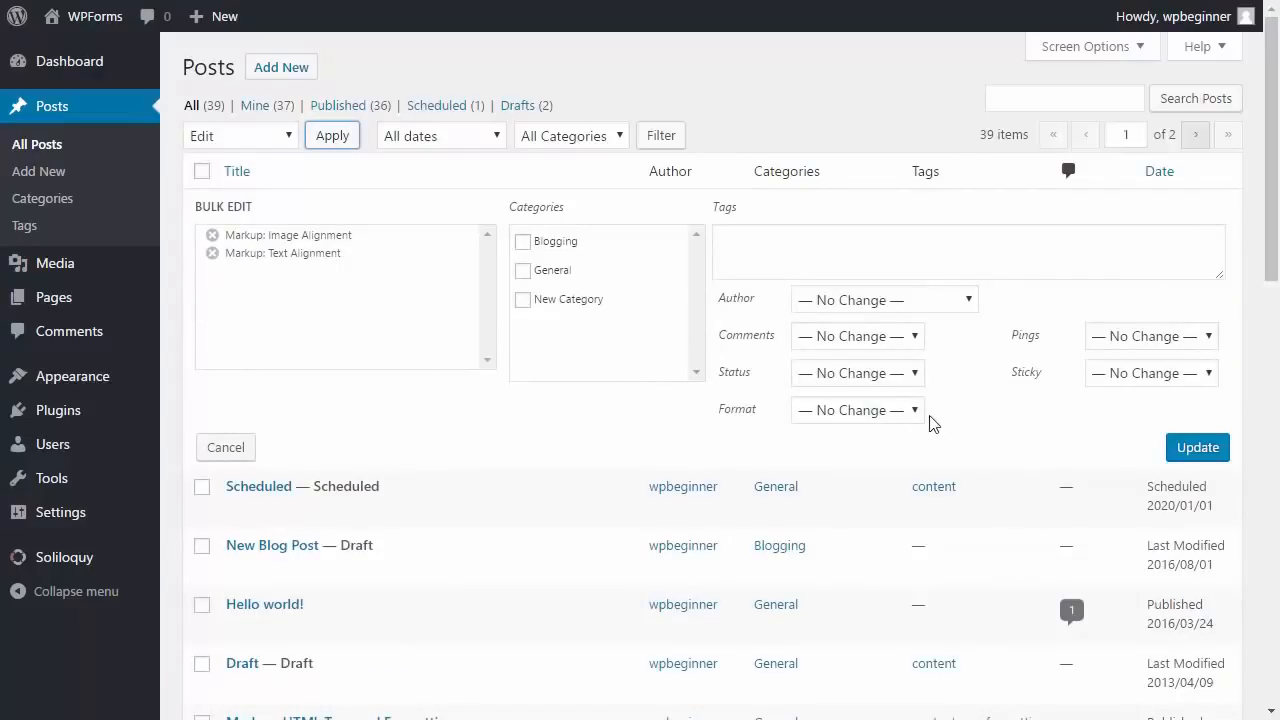
{"action": "mouse_move", "coordinate": [770, 313]}
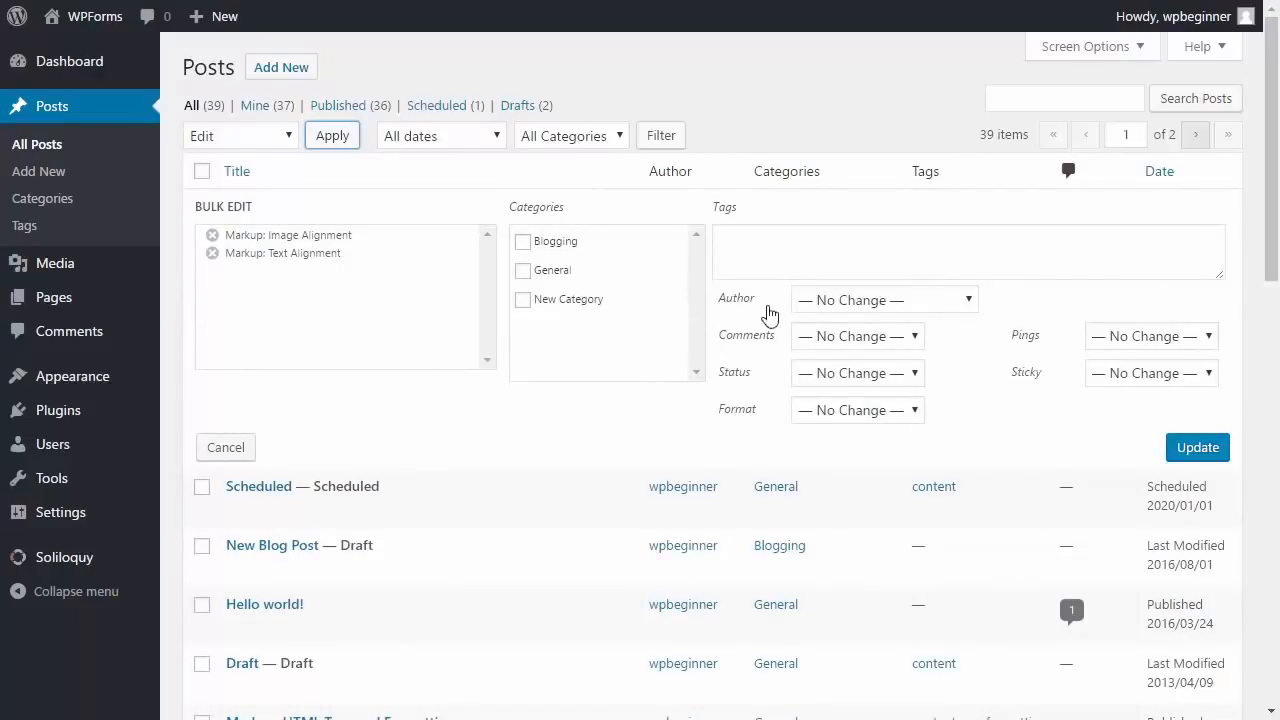
- Change the author of both alignment posts to wpbeginner and update
{"action": "left_click", "coordinate": [883, 300]}
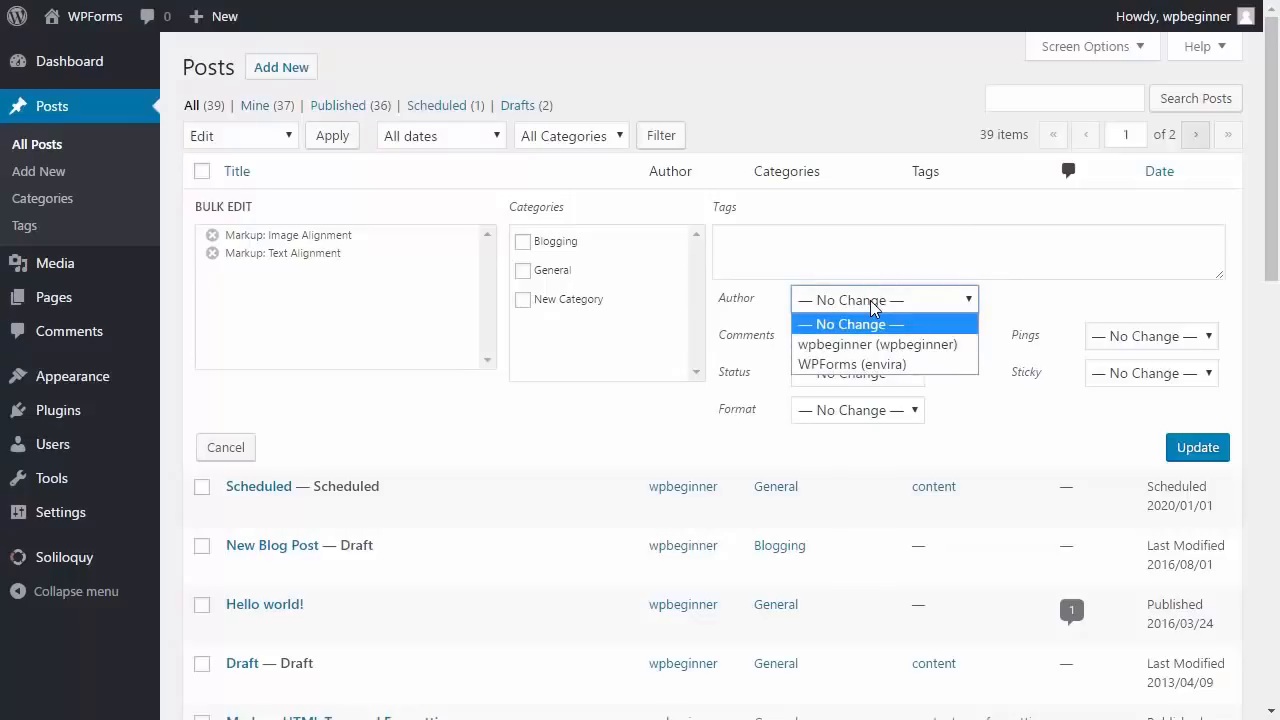
{"action": "mouse_move", "coordinate": [875, 344]}
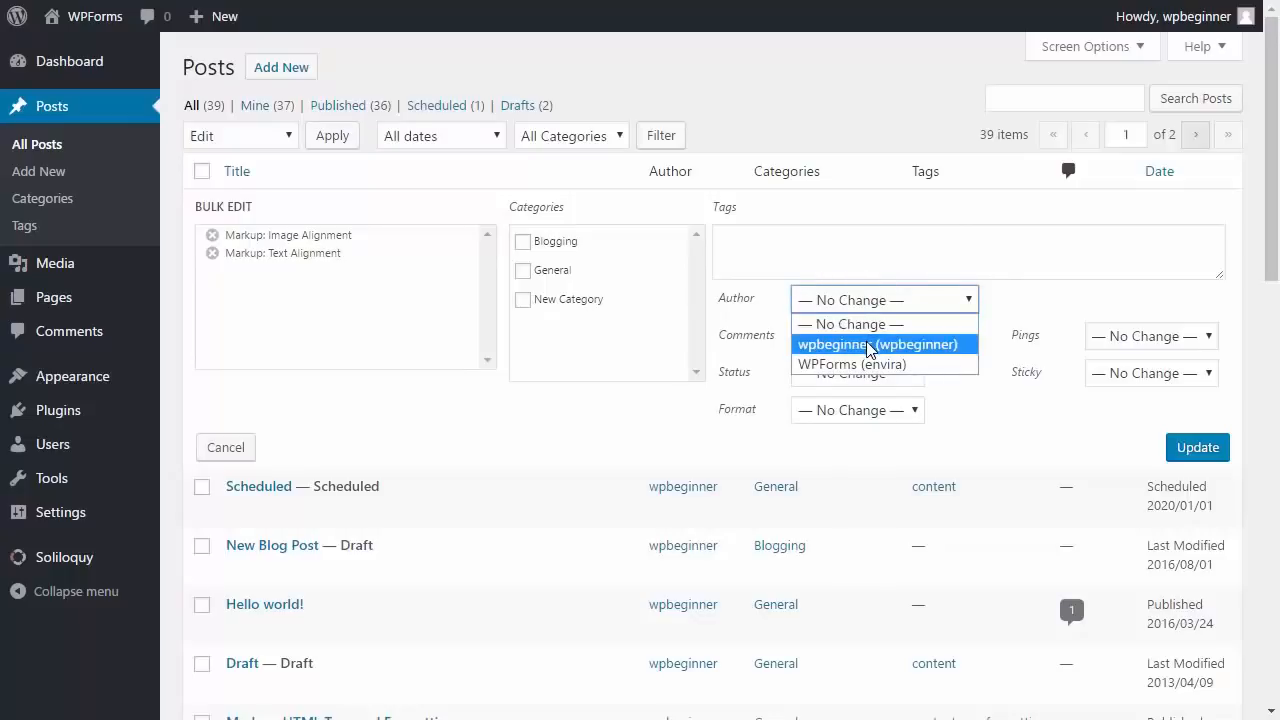
{"action": "left_click", "coordinate": [878, 344]}
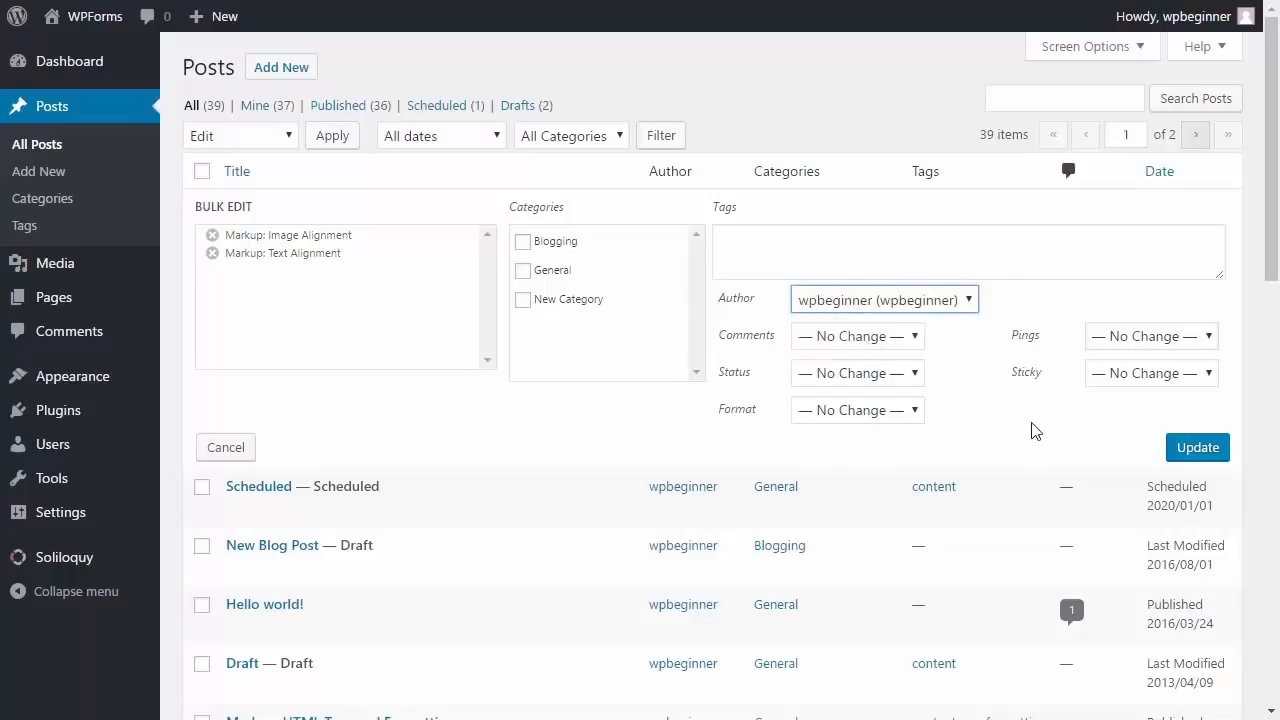
{"action": "left_click", "coordinate": [1197, 447]}
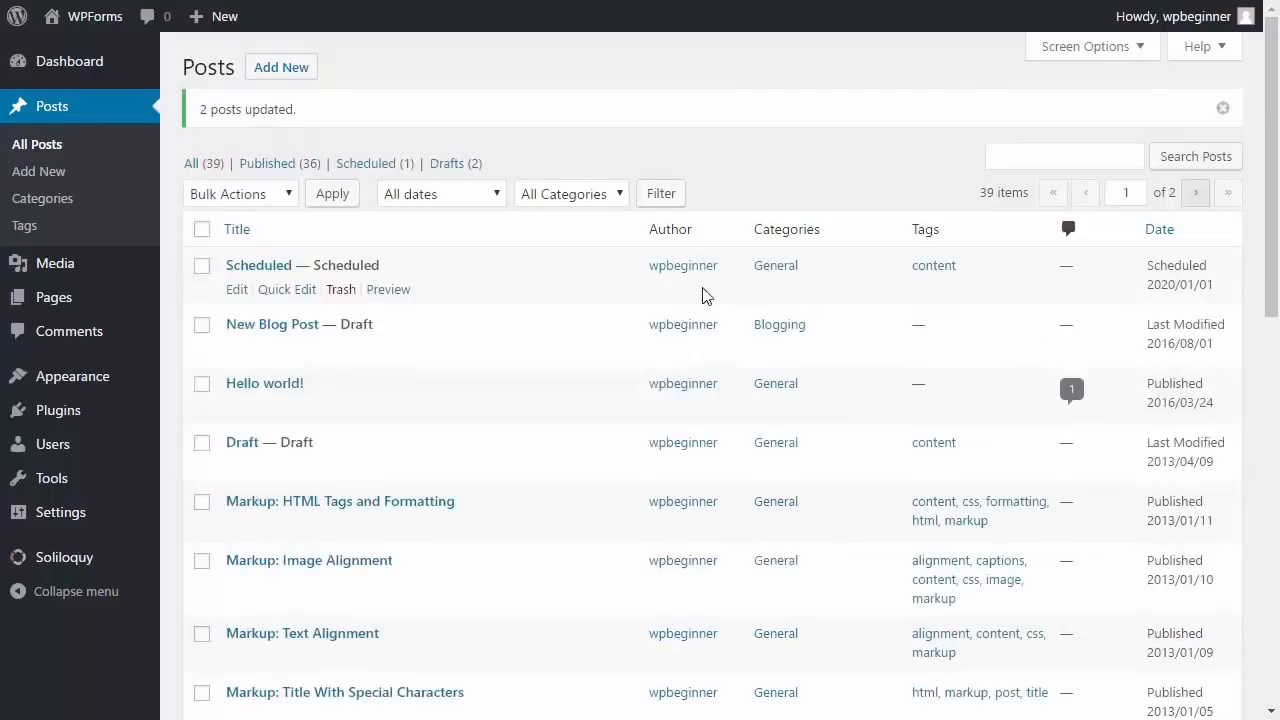
{"action": "mouse_move", "coordinate": [630, 320]}
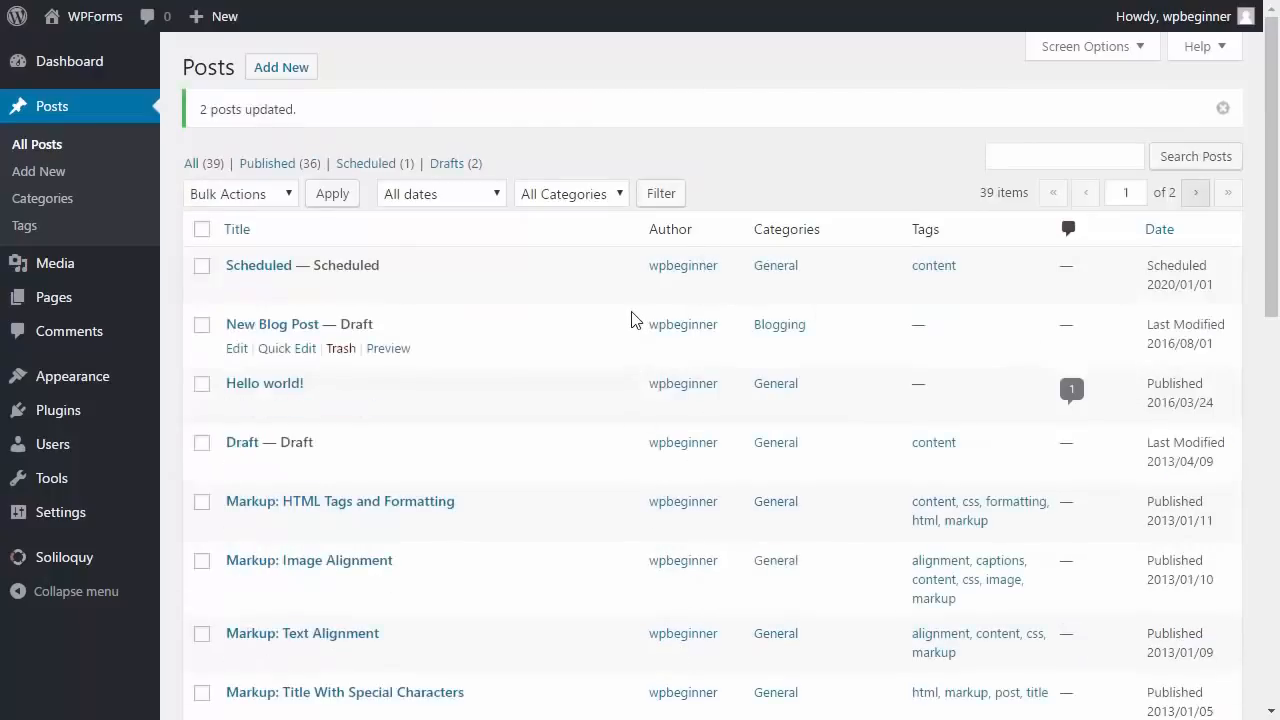